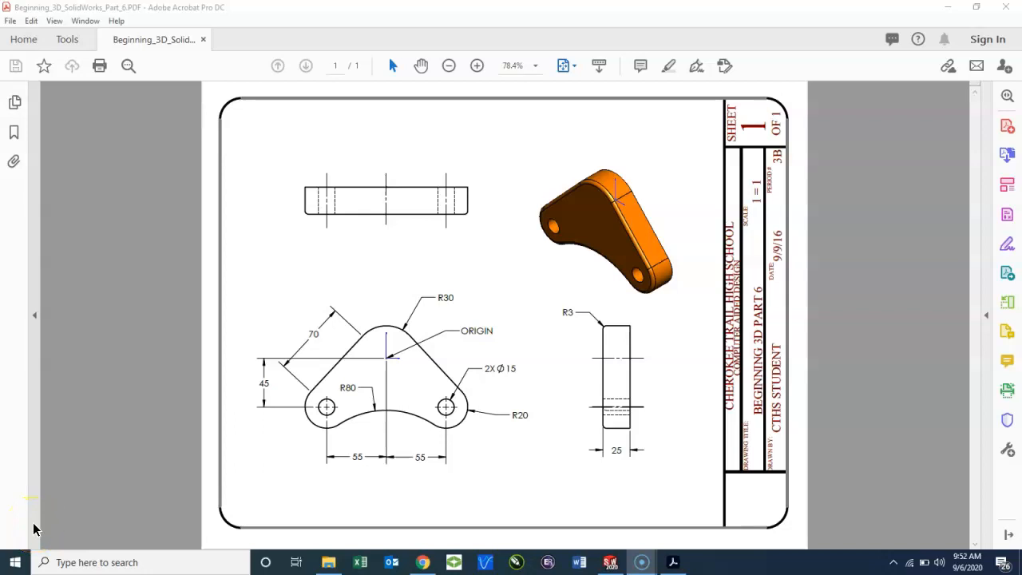
pyautogui.moveTo(478, 503)
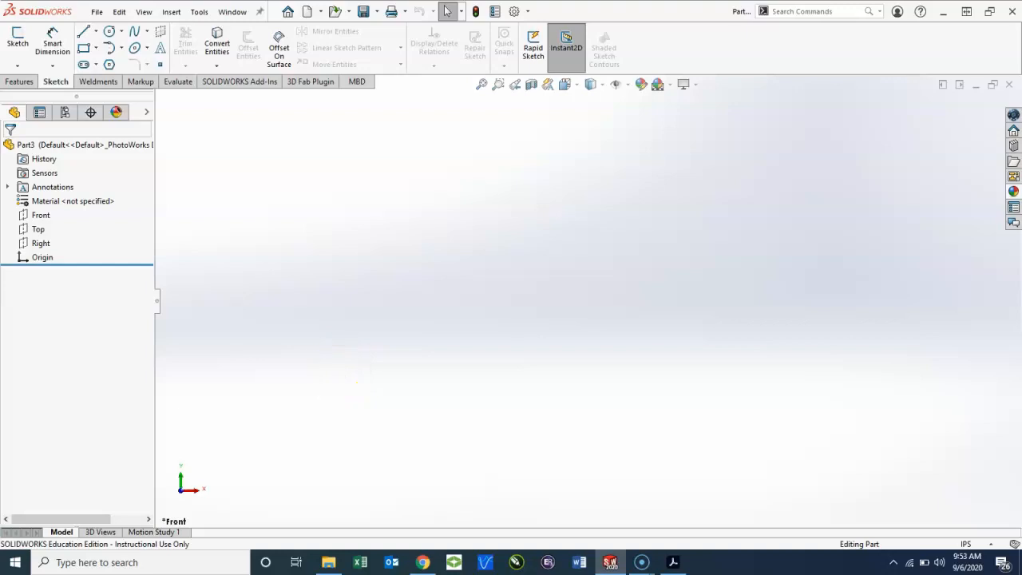
# - Bring up the Part 6 drawing full-screen, start a Front-plane sketch, and return to the drawing
pyautogui.click(673, 562)
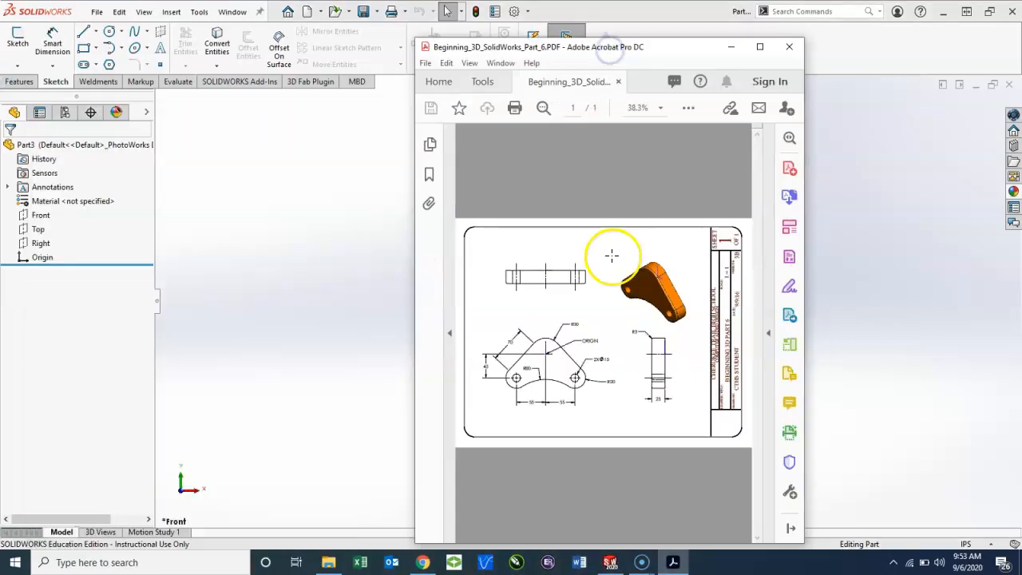
pyautogui.click(761, 47)
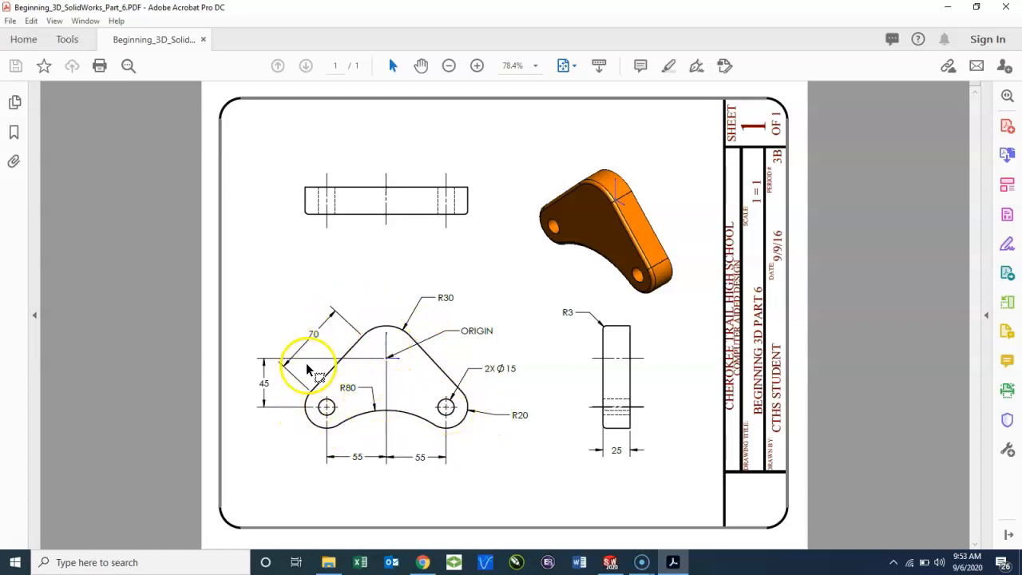
pyautogui.moveTo(423, 399)
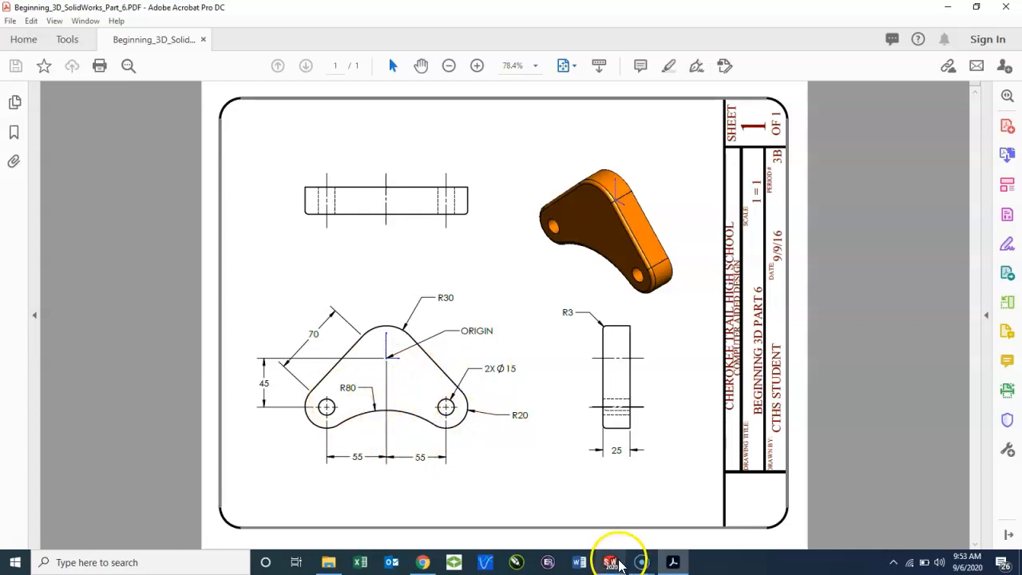
pyautogui.click(610, 562)
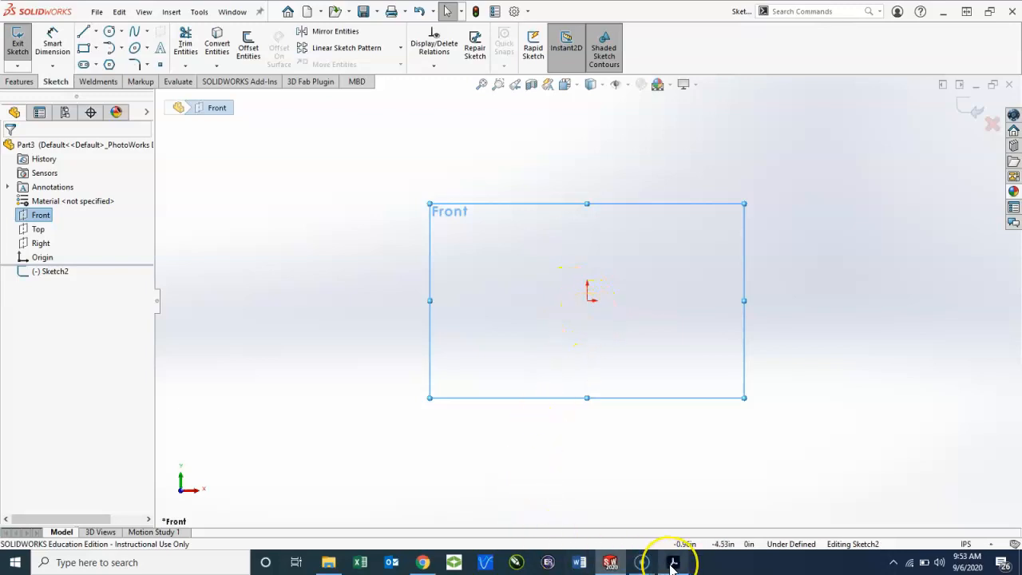
pyautogui.click(674, 562)
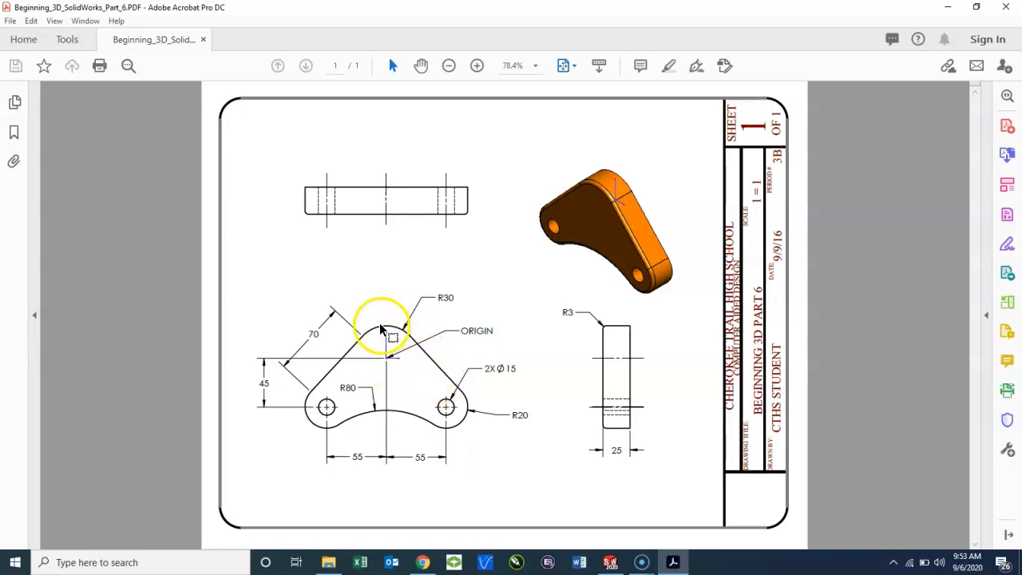
pyautogui.moveTo(434, 354)
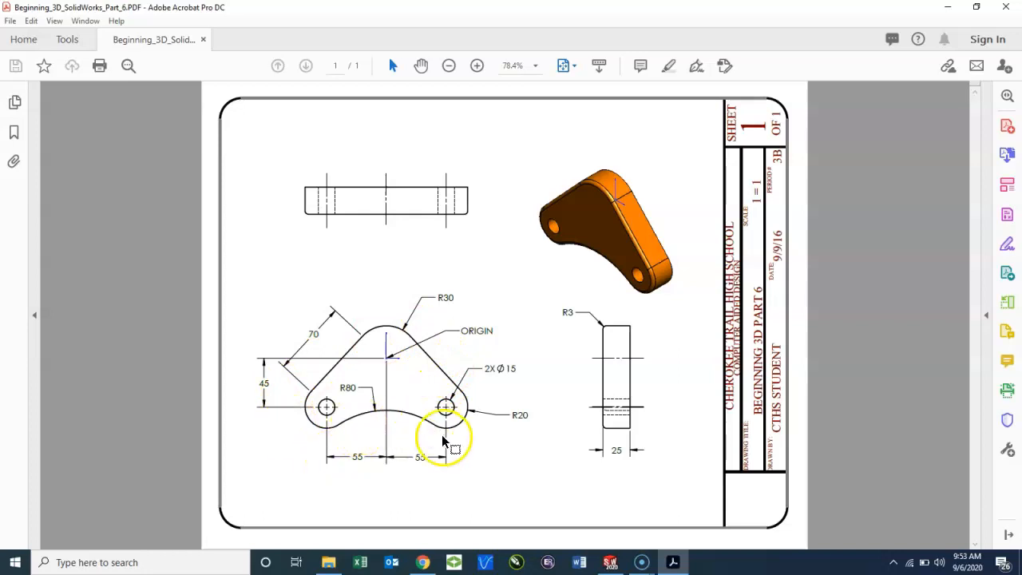
pyautogui.moveTo(479, 451)
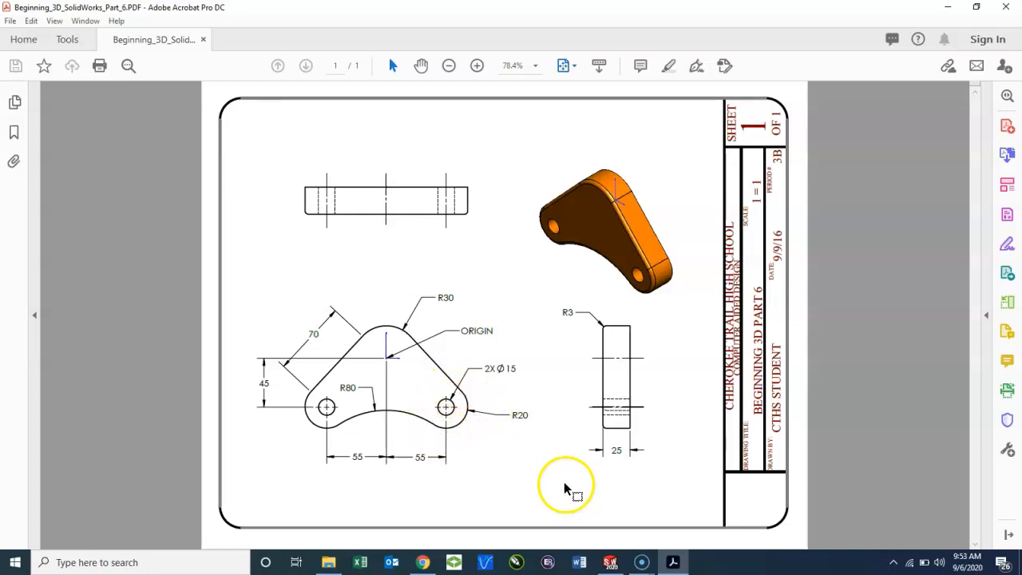
pyautogui.moveTo(407, 338)
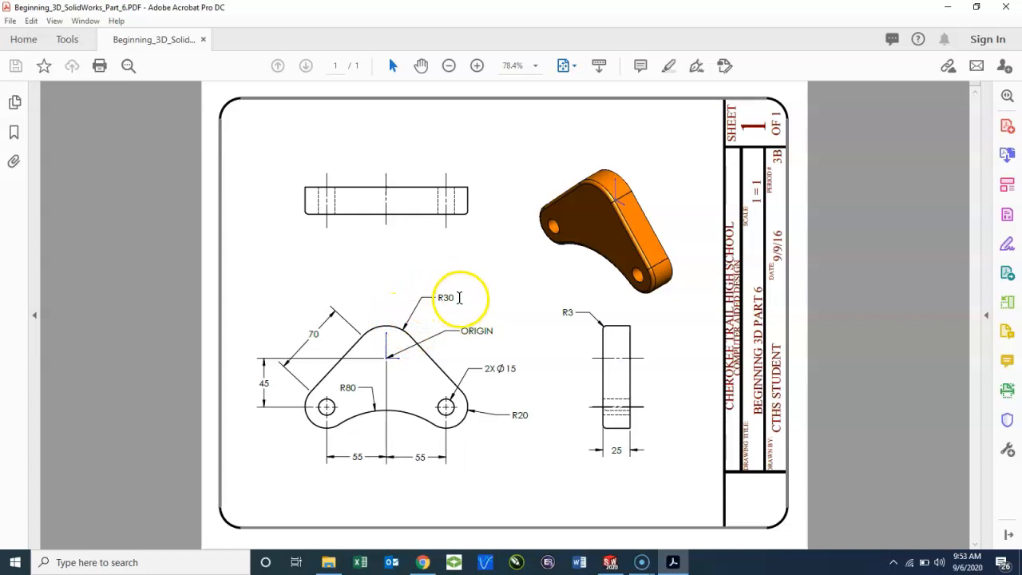
pyautogui.click(460, 299)
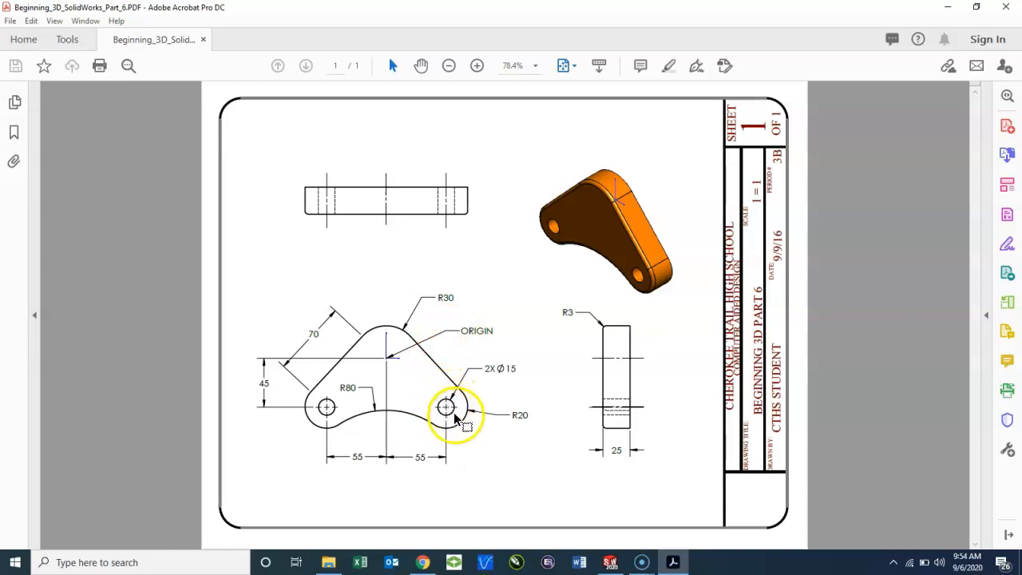
pyautogui.moveTo(327, 409)
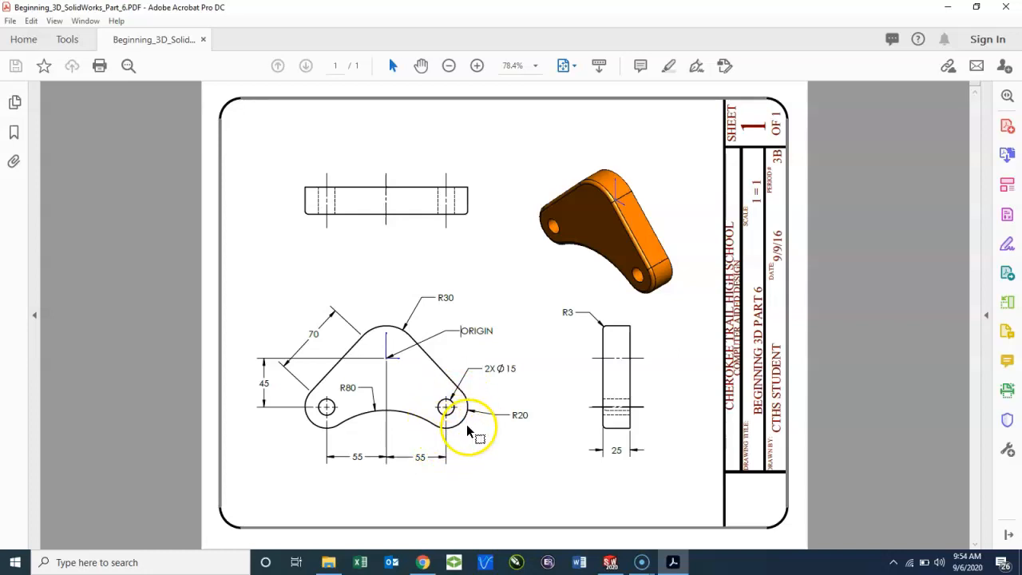
pyautogui.moveTo(409, 335)
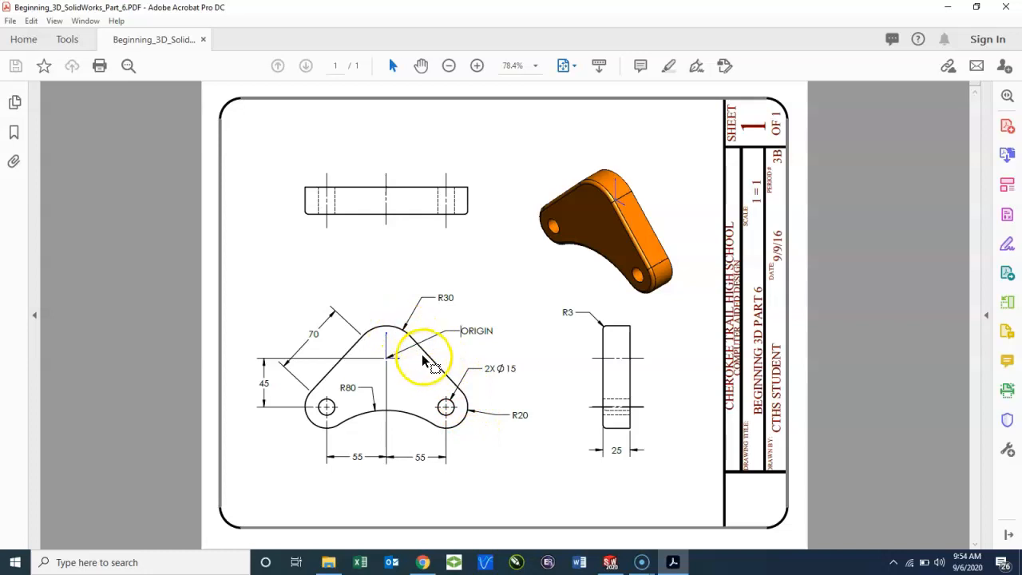
pyautogui.moveTo(464, 409)
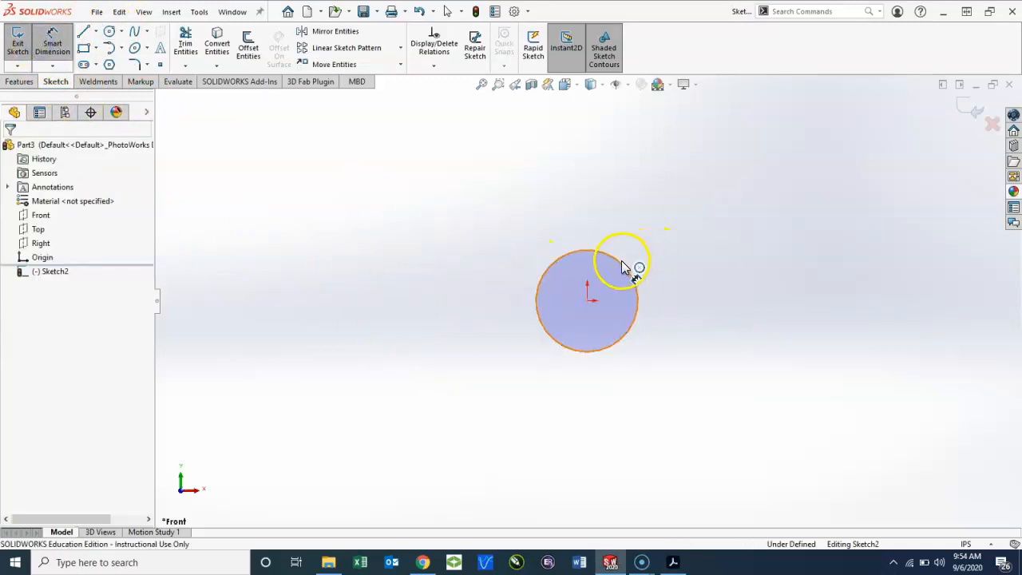
# - Dimension the origin circle Ø60 and make the two Ø15 circles below it equal
pyautogui.click(623, 259)
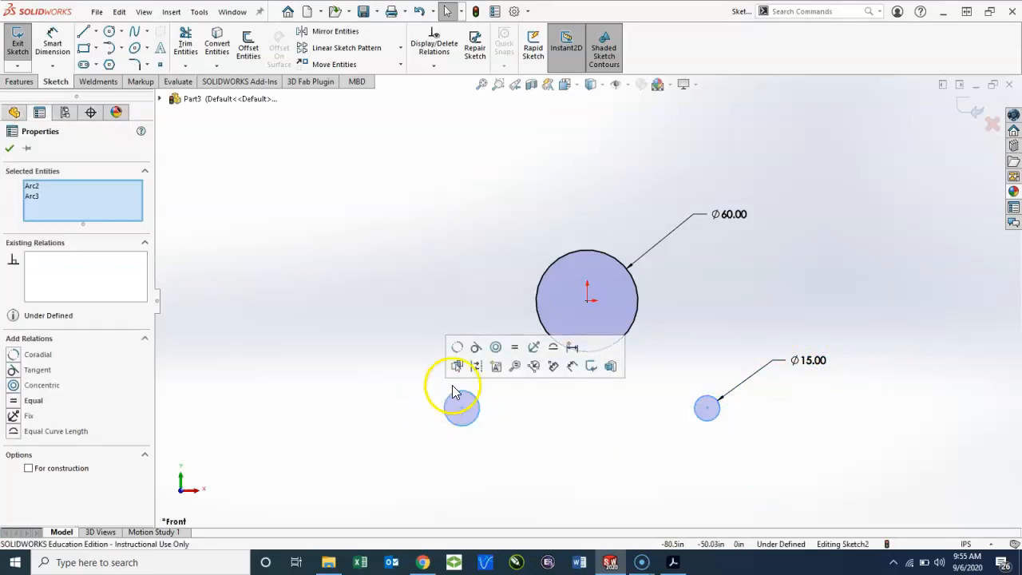
pyautogui.click(515, 347)
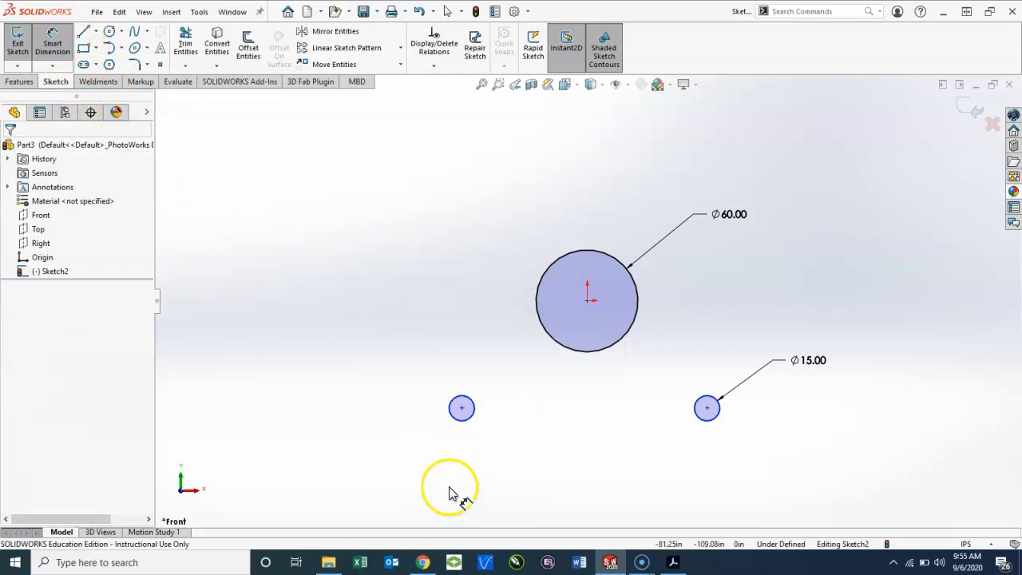
# - Dimension the holes 55 mm each side and 45 mm below the origin, and make their centers horizontal
pyautogui.click(461, 409)
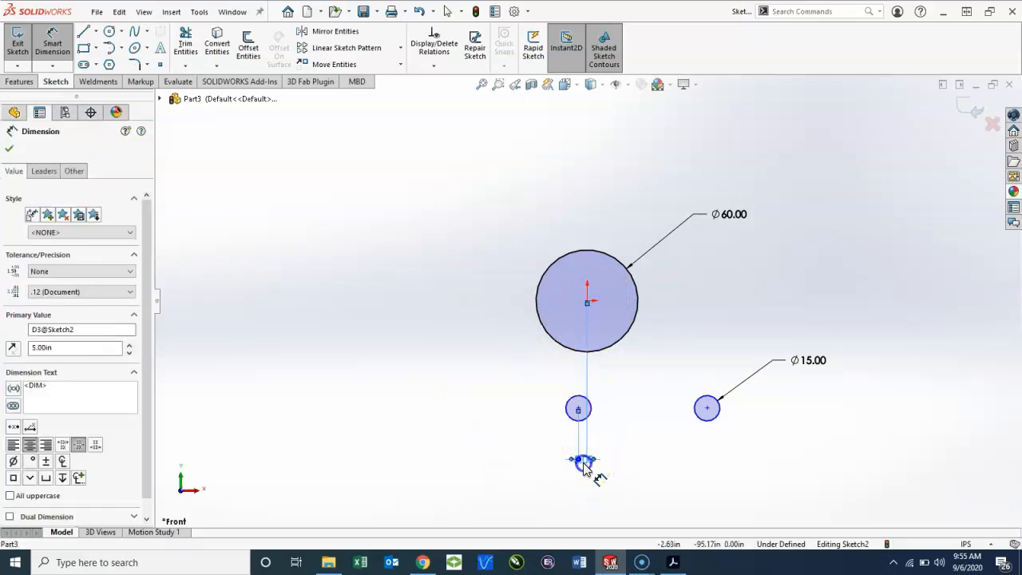
pyautogui.doubleClick(583, 460)
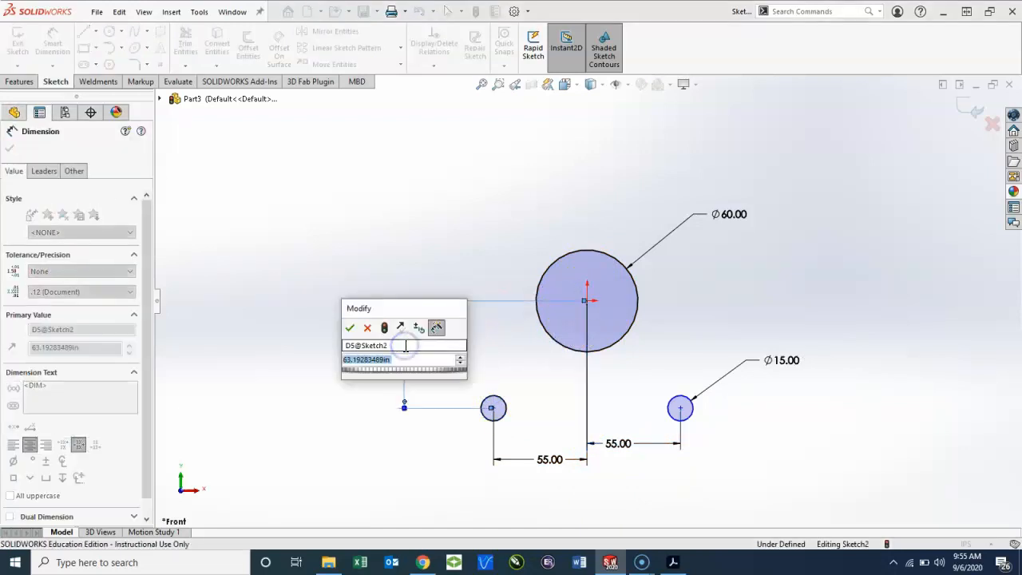
pyautogui.click(350, 329)
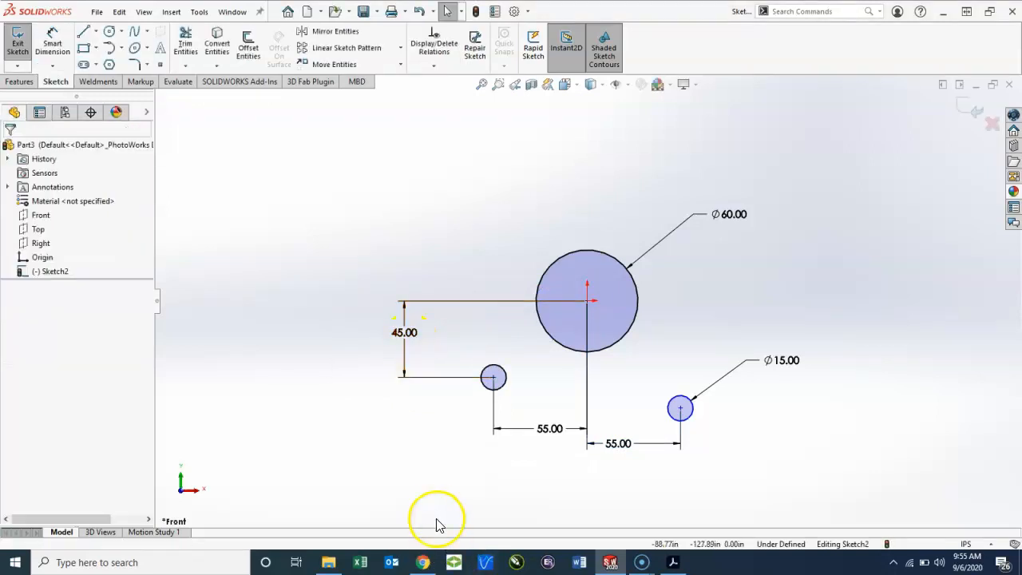
pyautogui.moveTo(716, 402)
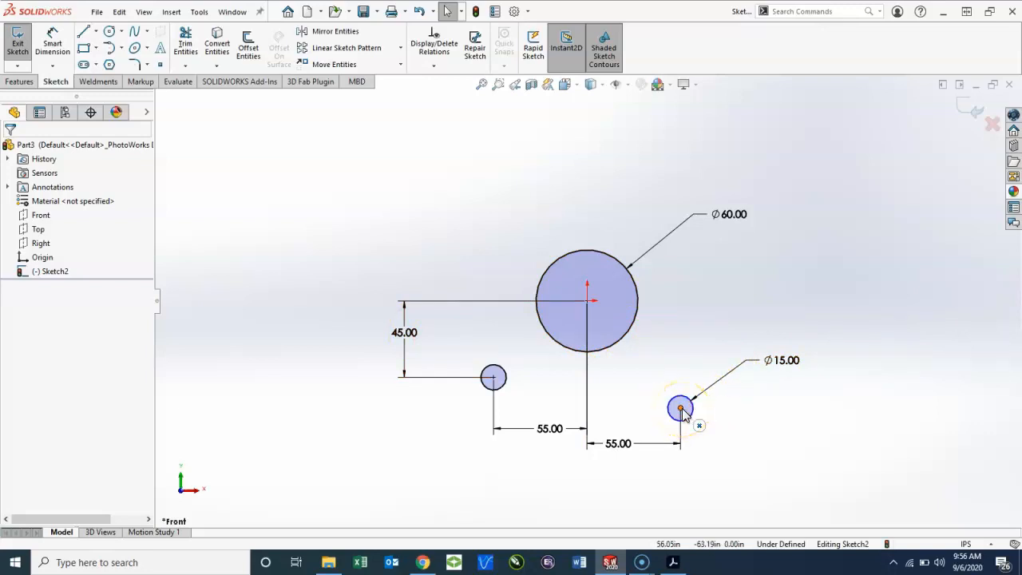
pyautogui.click(680, 409)
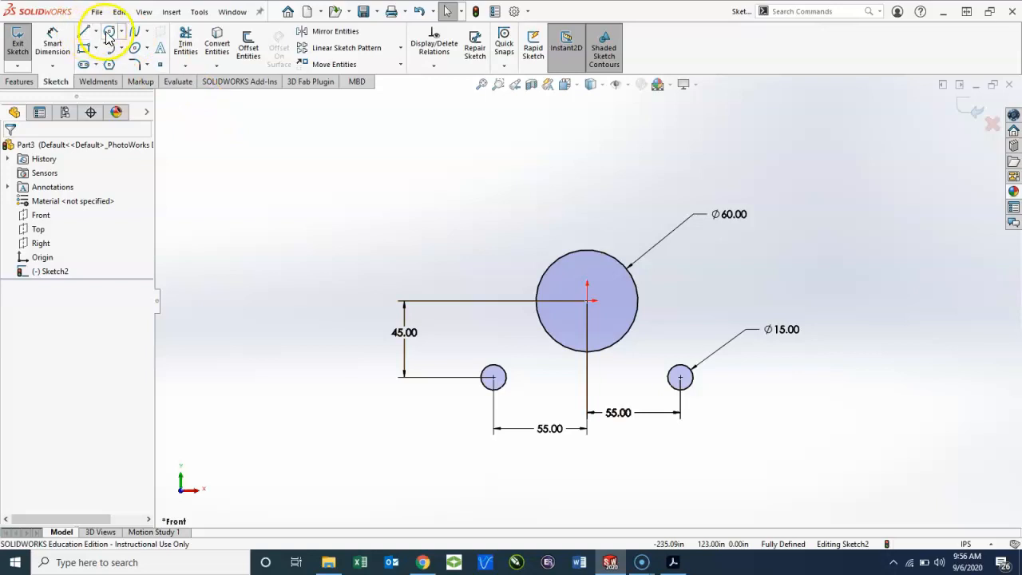
# - Draw Ø40 circles around both holes and make them concentric and equal
pyautogui.click(109, 32)
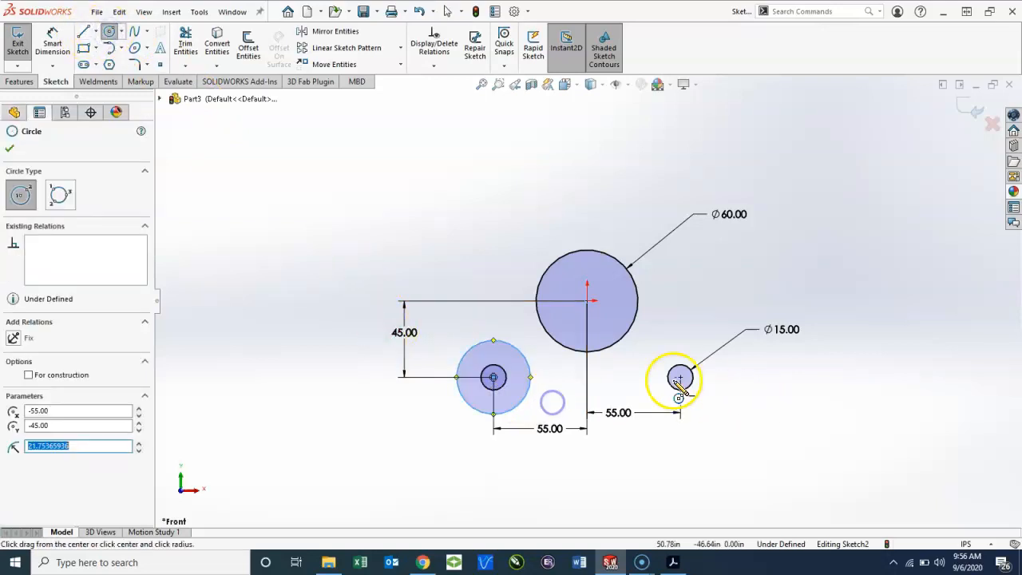
pyautogui.moveTo(680, 377); pyautogui.dragTo(715, 425)
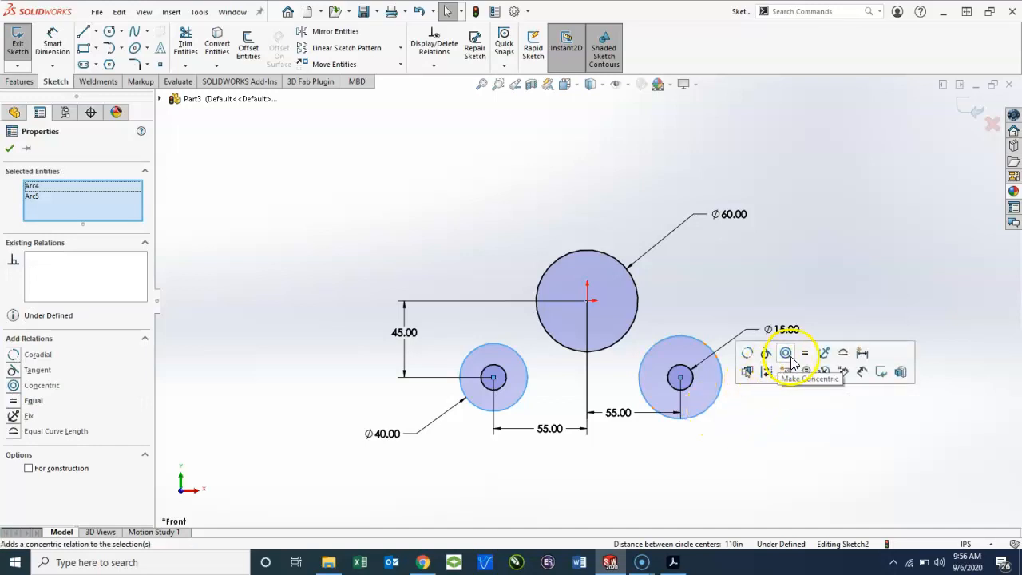
pyautogui.click(805, 353)
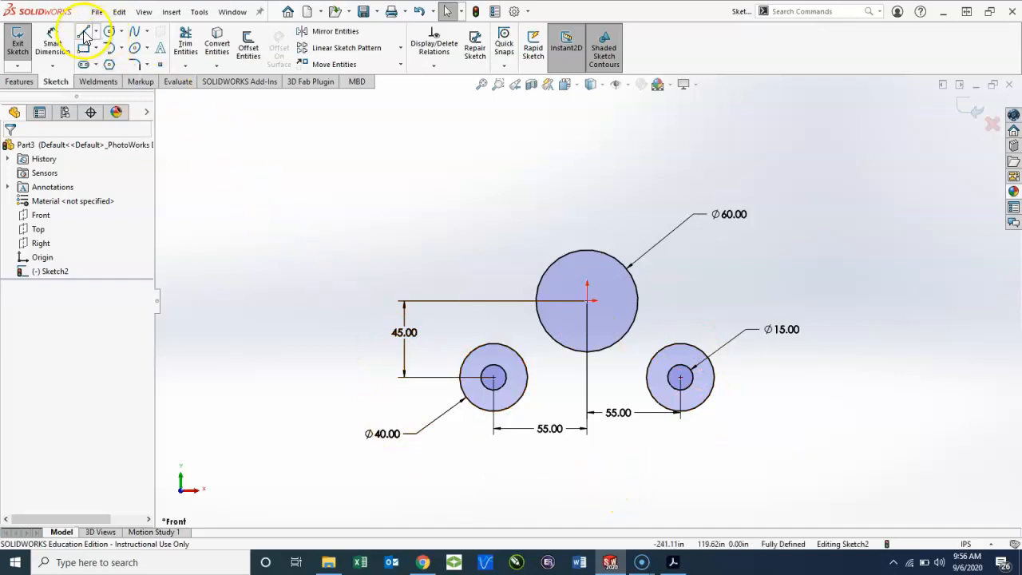
# - Draw tangent lines from the left and right Ø40 circles up to the Ø60 circle
pyautogui.click(87, 32)
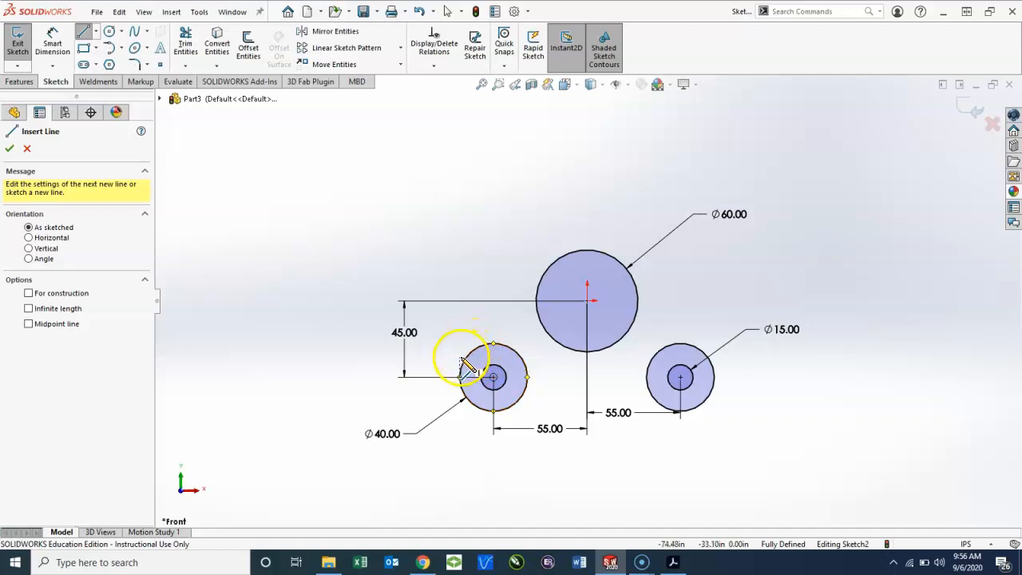
pyautogui.moveTo(492, 377); pyautogui.dragTo(543, 275)
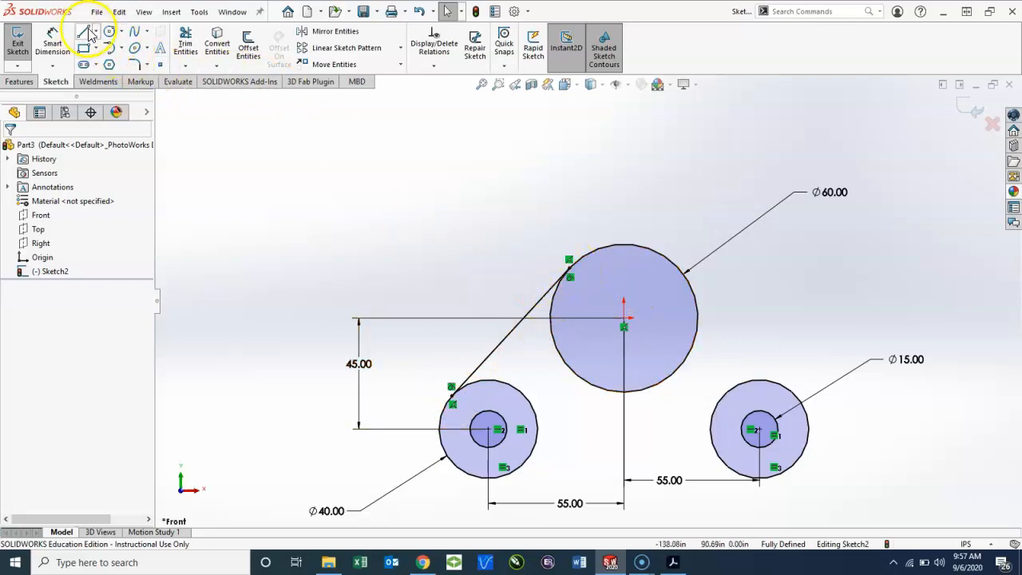
pyautogui.click(88, 30)
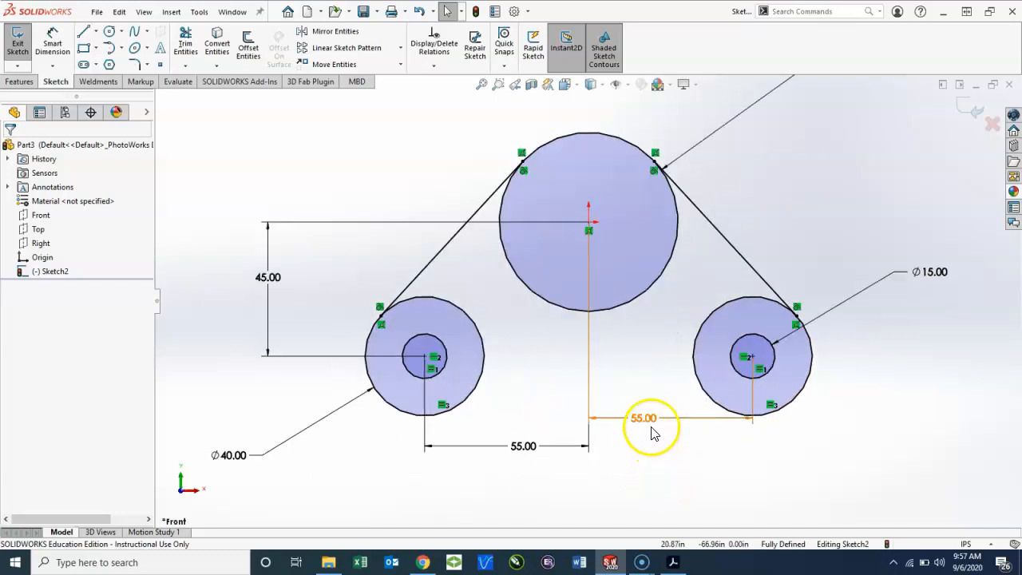
pyautogui.click(652, 418)
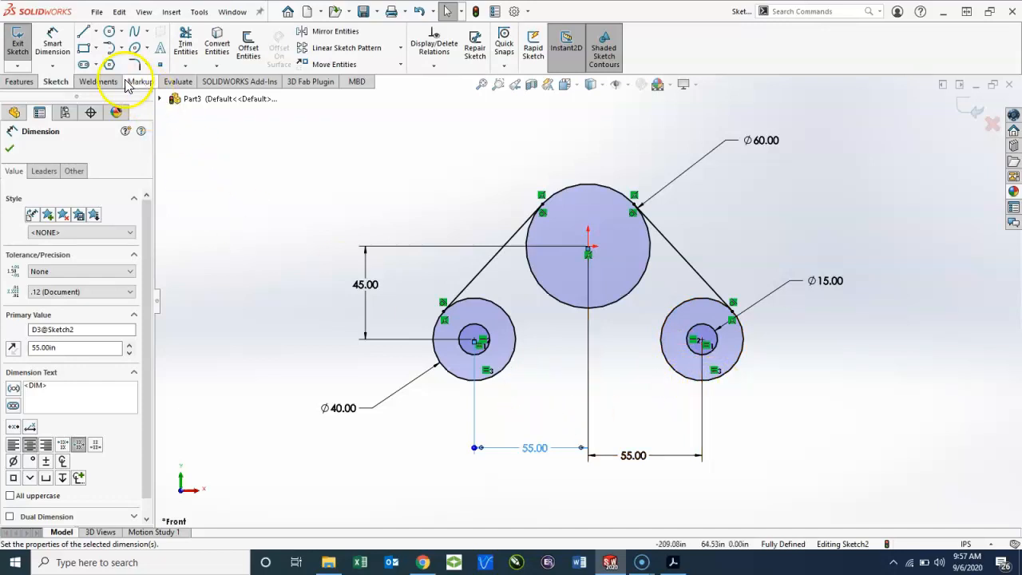
# - Dismiss the endpoint warning and switch to a 3 Point Arc starting under the left Ø40 circle
pyautogui.click(121, 47)
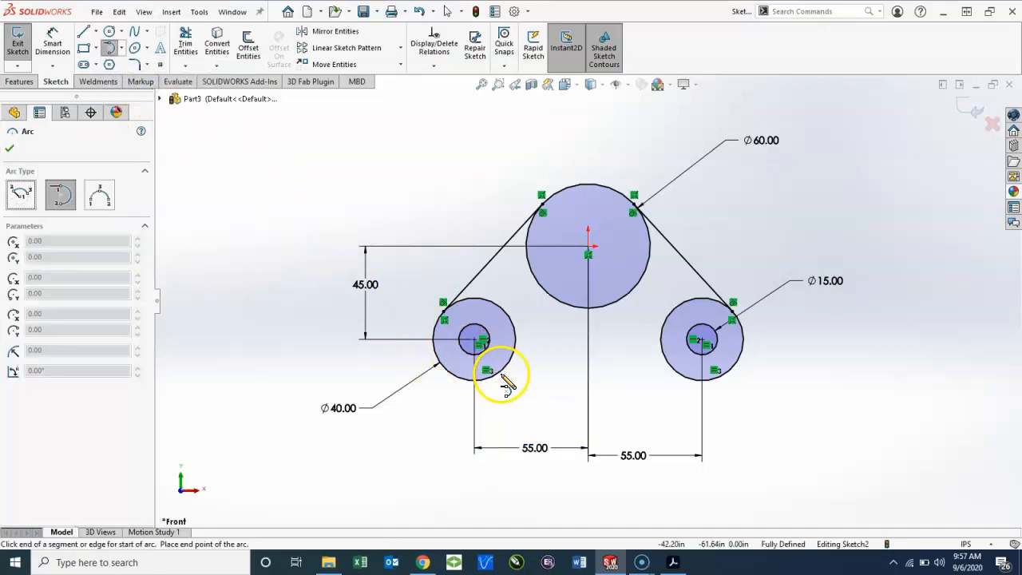
pyautogui.click(503, 375)
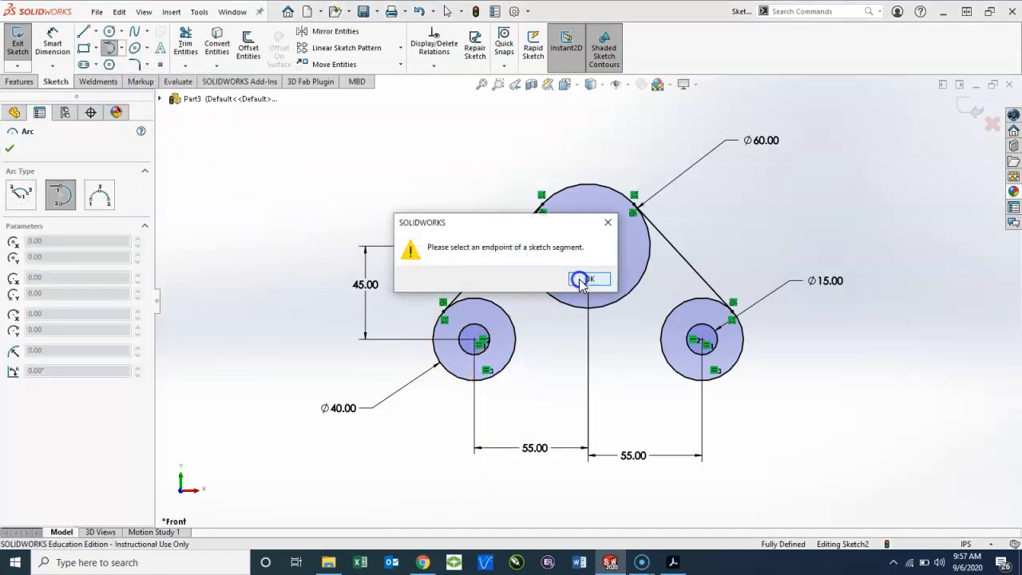
pyautogui.click(587, 278)
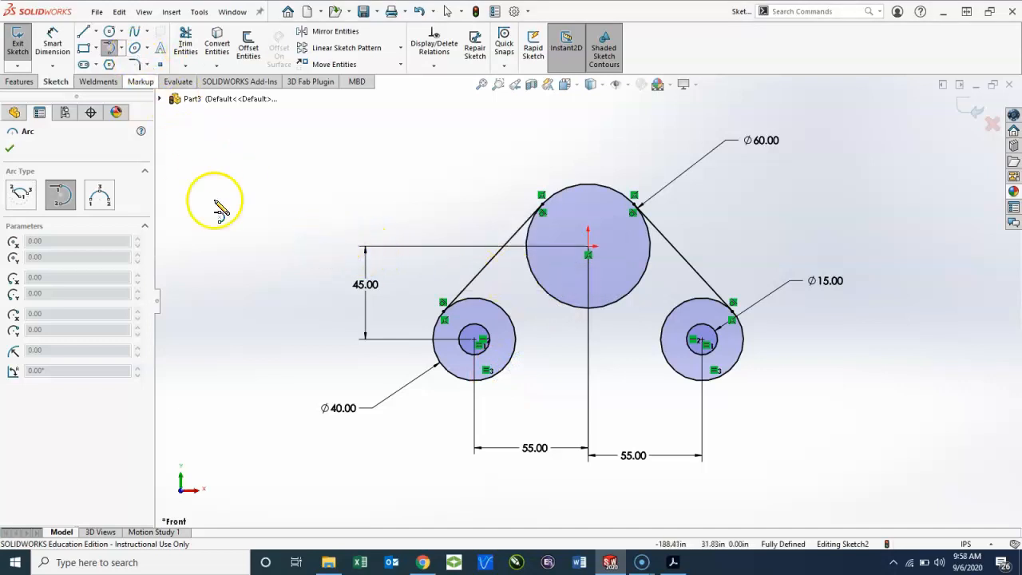
pyautogui.click(121, 32)
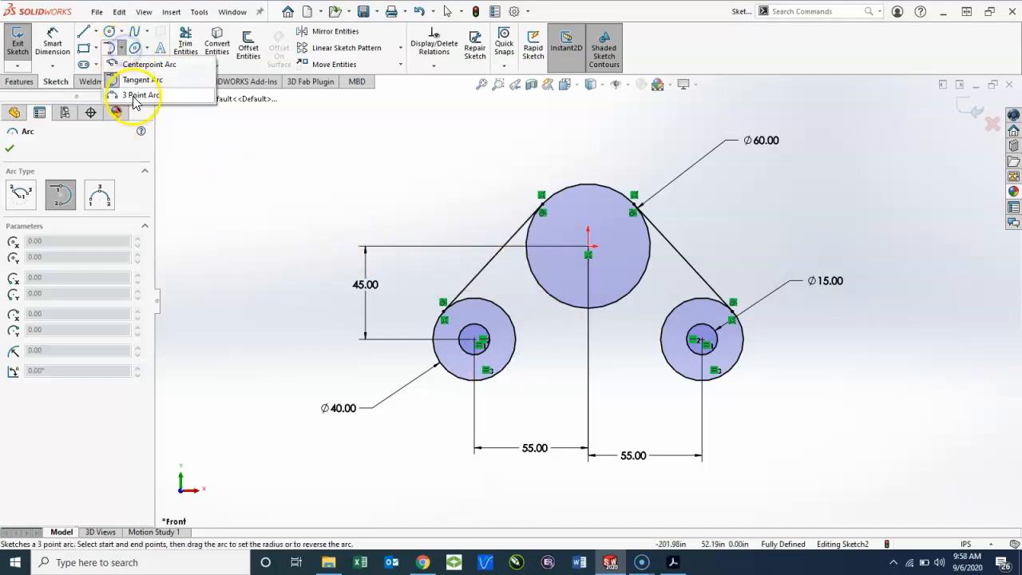
pyautogui.click(141, 96)
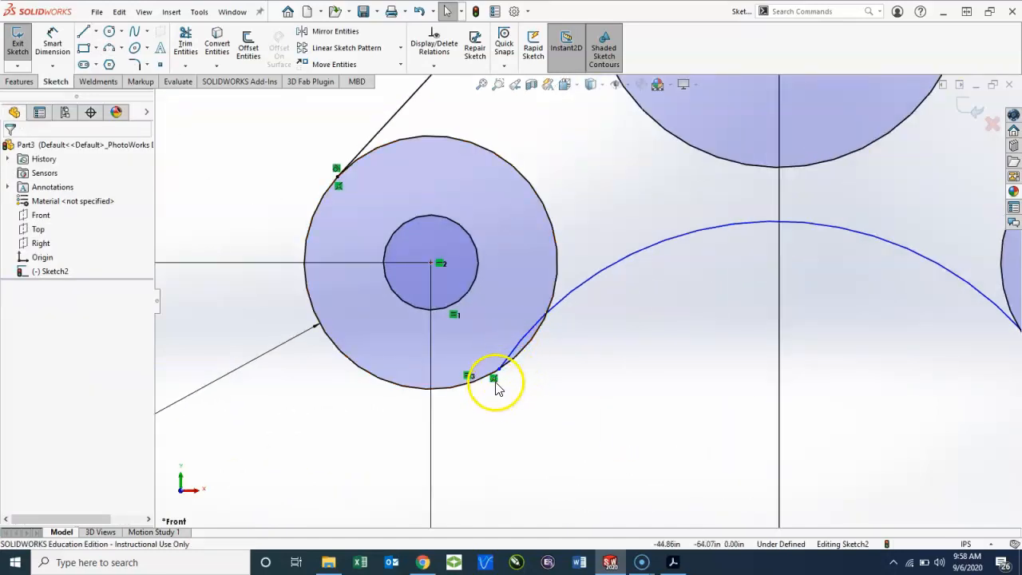
# - Finish the bottom arc between the Ø40 circles and make it tangent to them
pyautogui.click(496, 378)
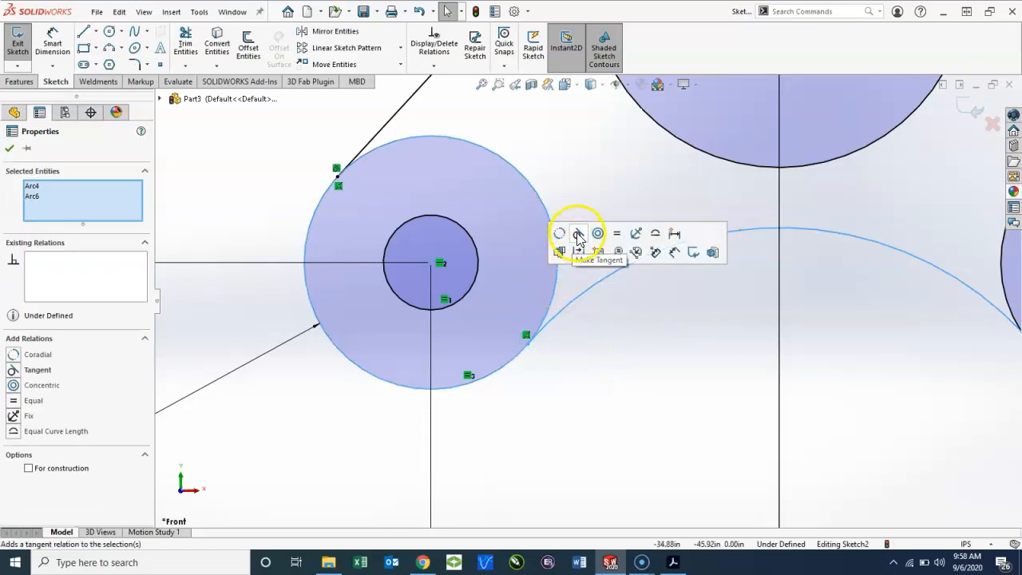
pyautogui.click(579, 233)
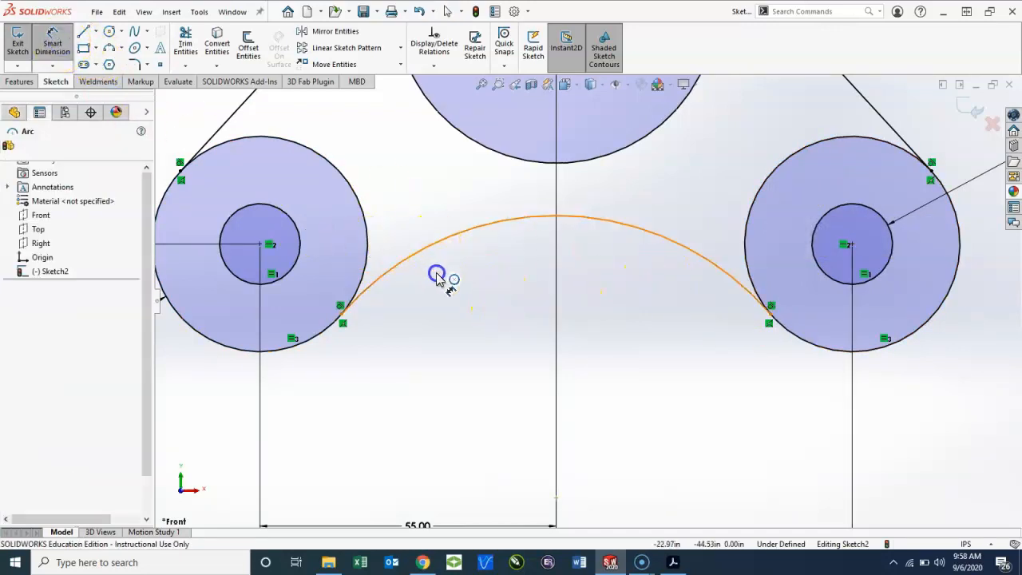
# - Dimension the bottom arc to R80, fully defining the sketch
pyautogui.click(437, 275)
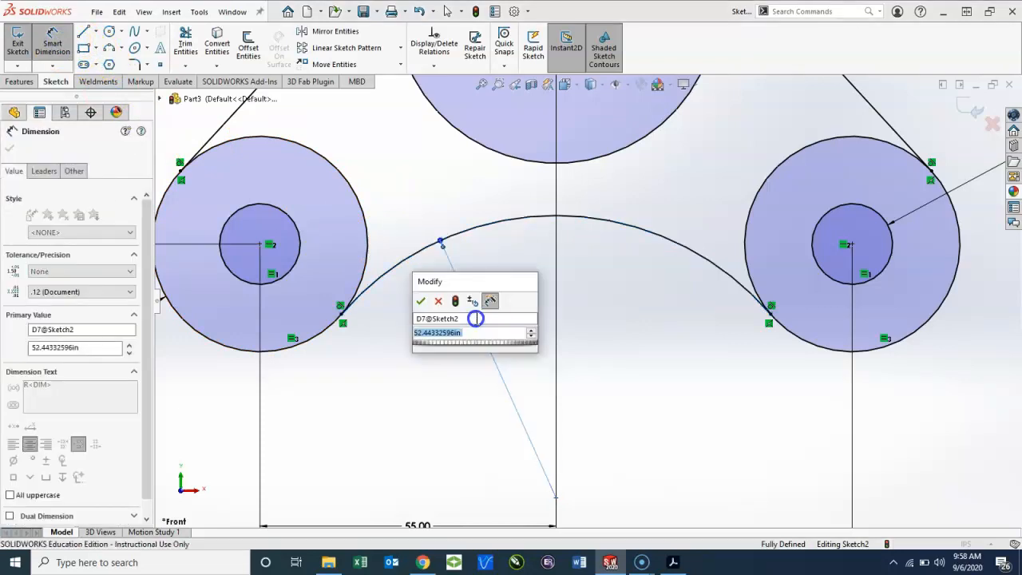
pyautogui.click(421, 301)
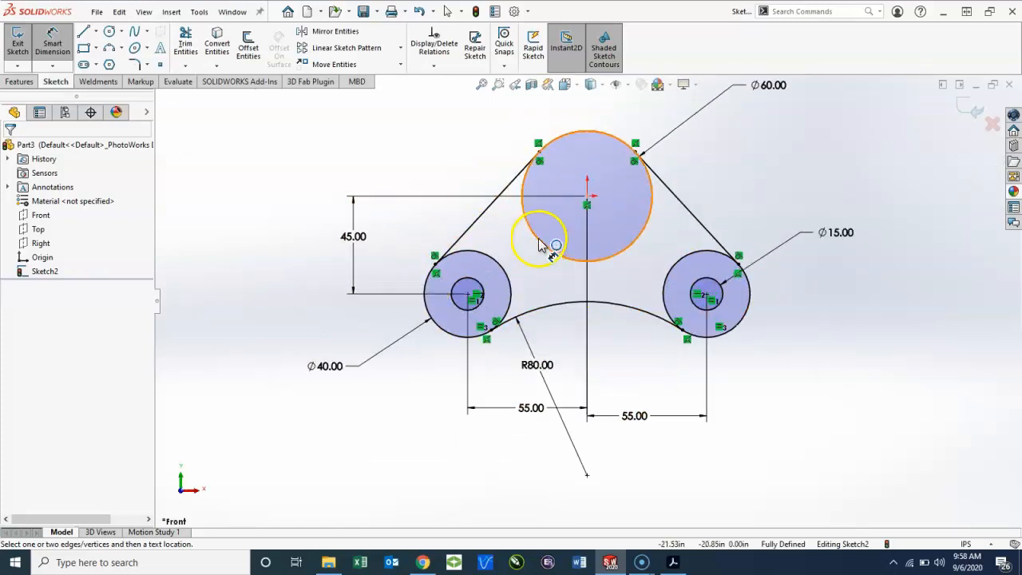
# - Power-trim the inner circle arcs into one closed three-lobed outline with two holes
pyautogui.click(185, 45)
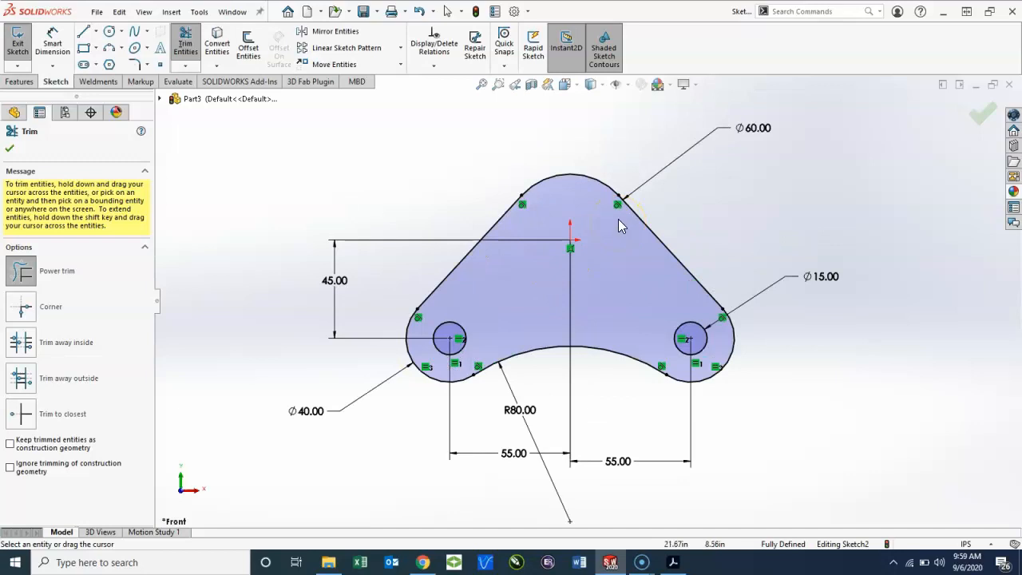
pyautogui.moveTo(569, 189)
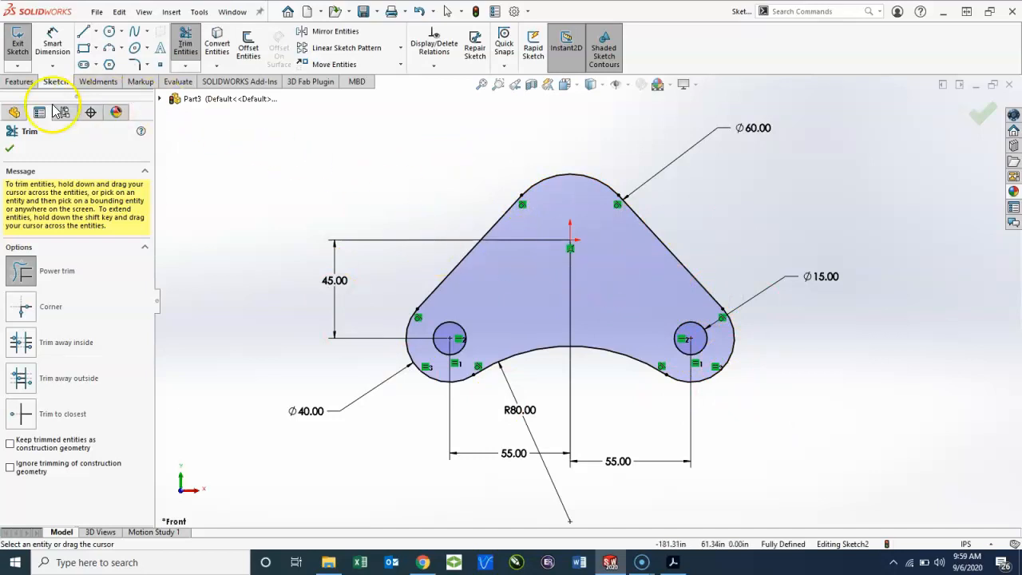
pyautogui.click(20, 82)
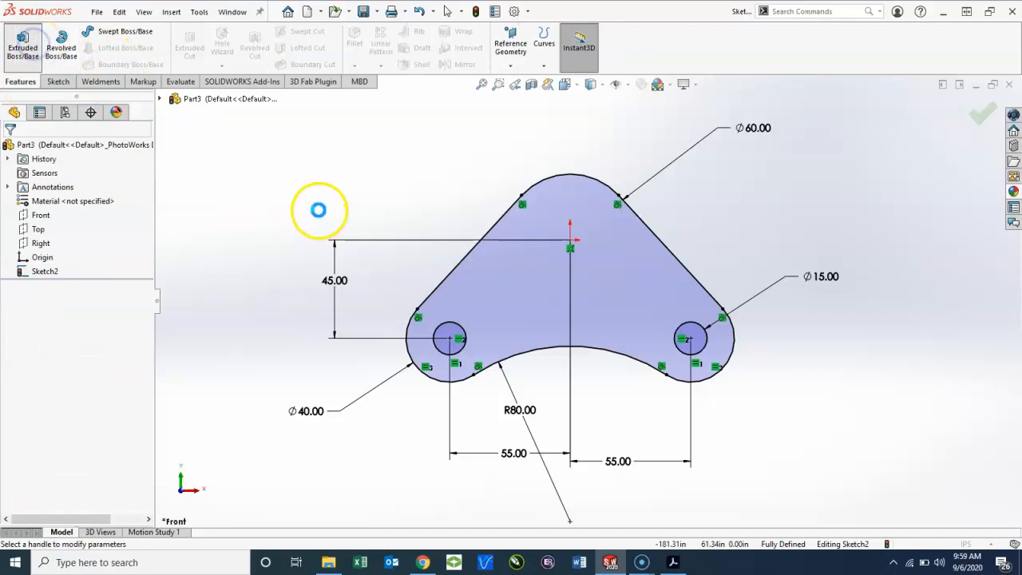
# - Extrude the outline Blind to 25 mm as Boss-Extrude1
pyautogui.click(22, 45)
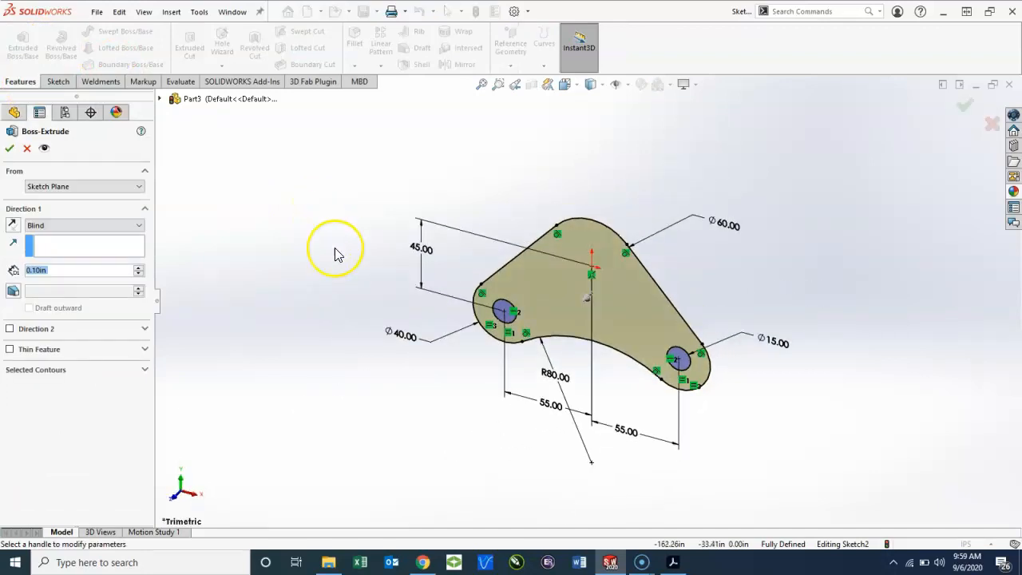
pyautogui.moveTo(160, 285)
pyautogui.write('25')
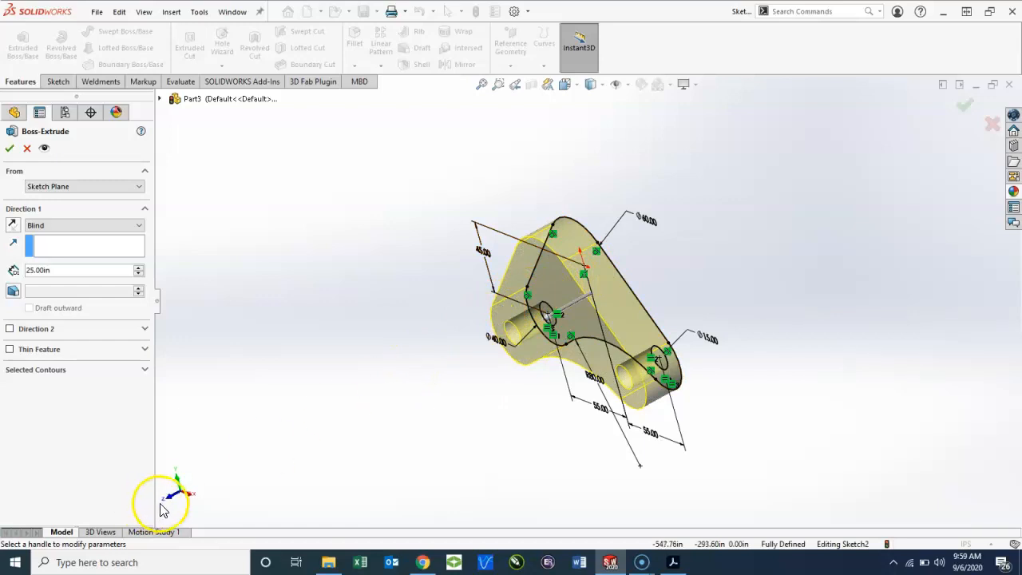
pyautogui.moveTo(402, 419)
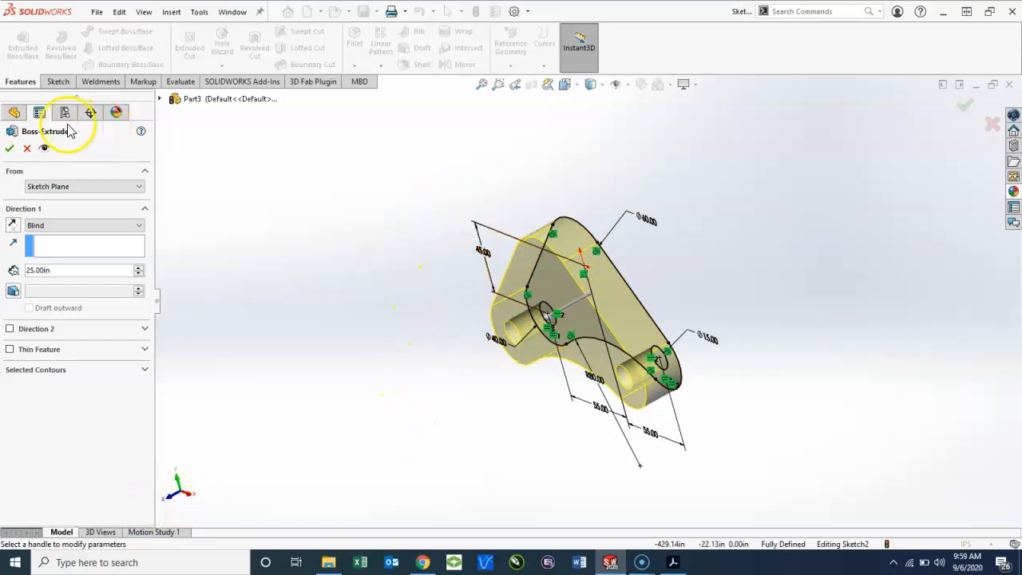
pyautogui.click(10, 149)
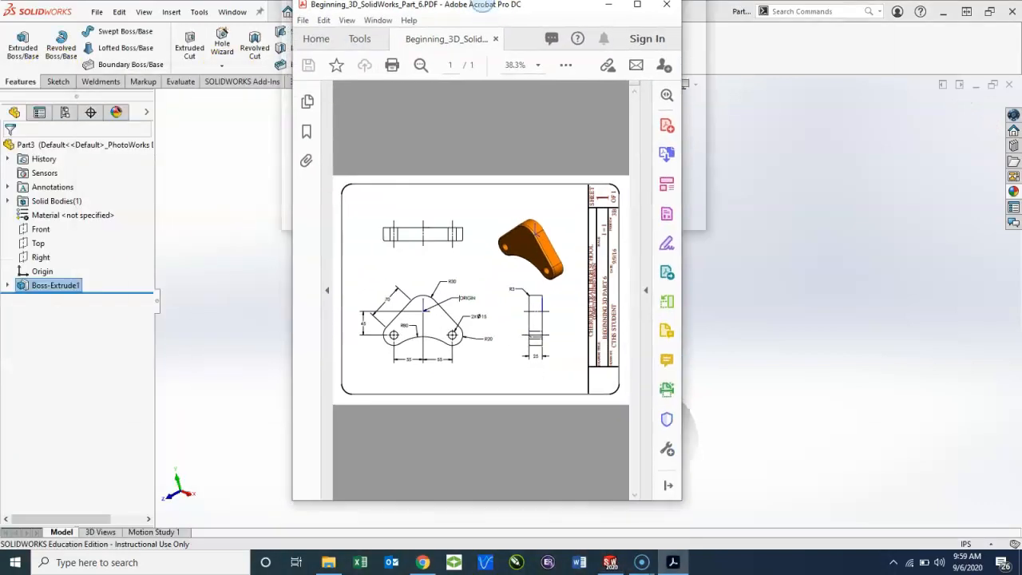
# - Maximize Acrobat and zoom the Part 6 drawing to 150% to read the R3 edge callout
pyautogui.click(637, 5)
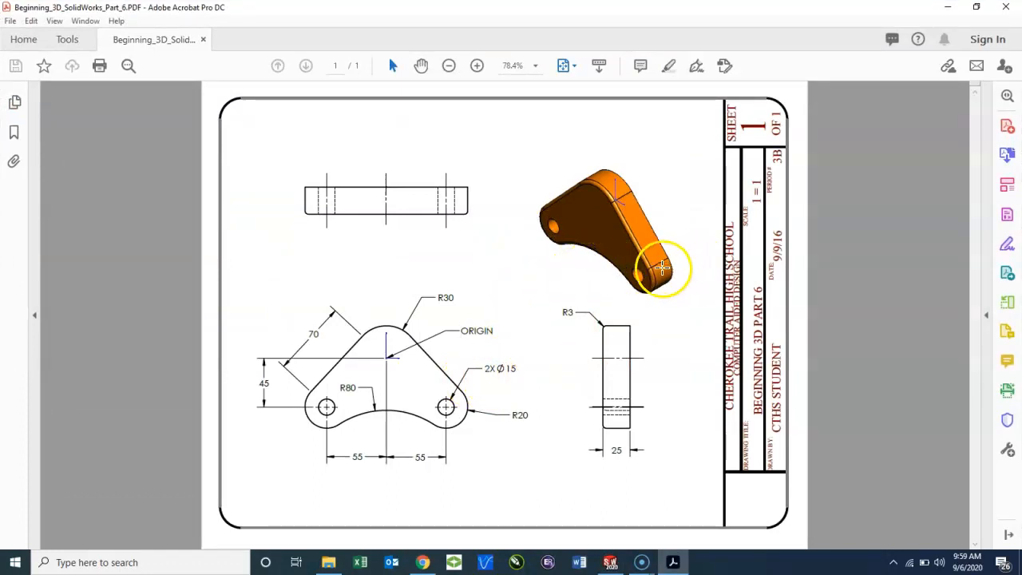
pyautogui.click(476, 65)
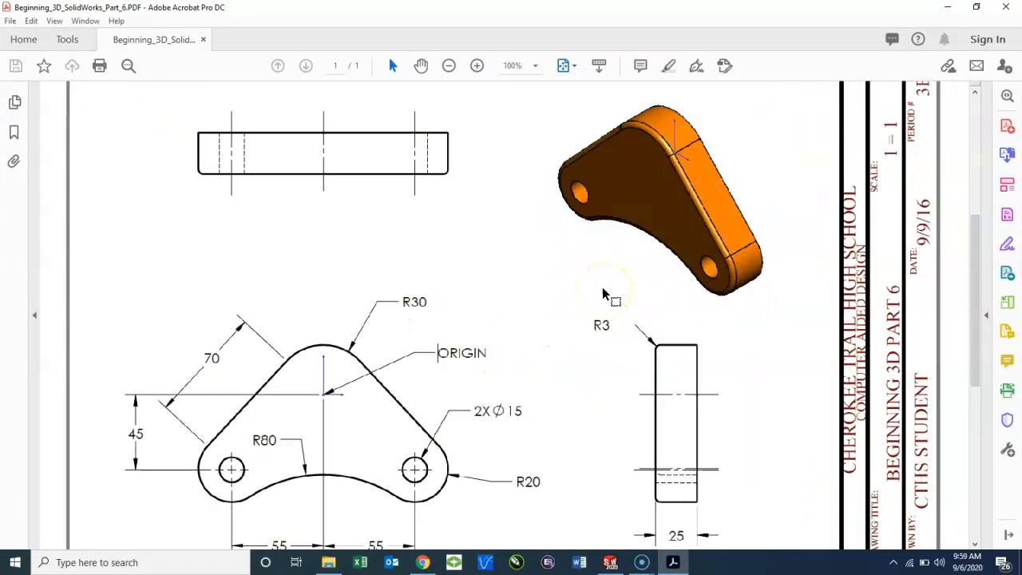
pyautogui.click(476, 65)
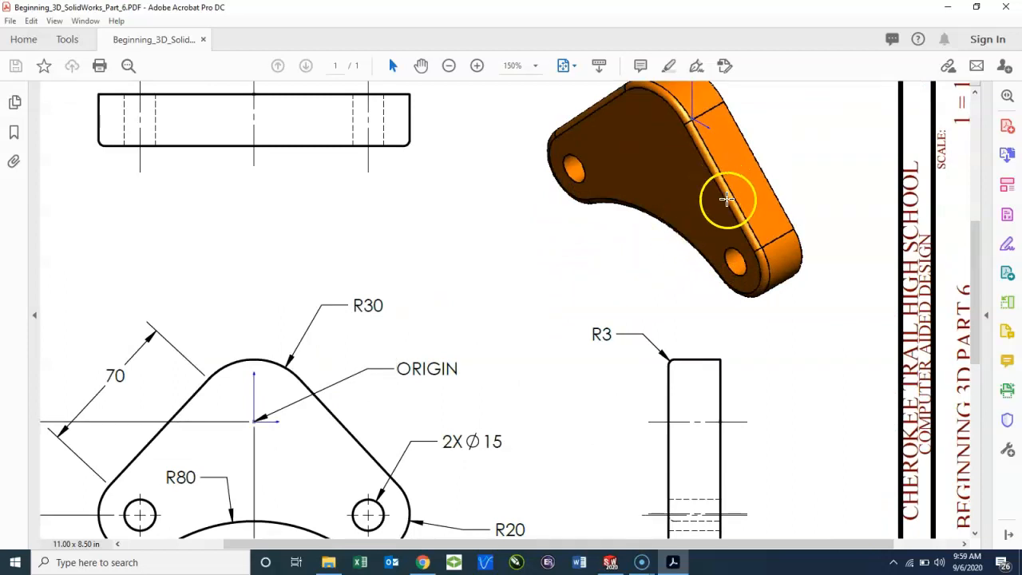
pyautogui.moveTo(662, 355)
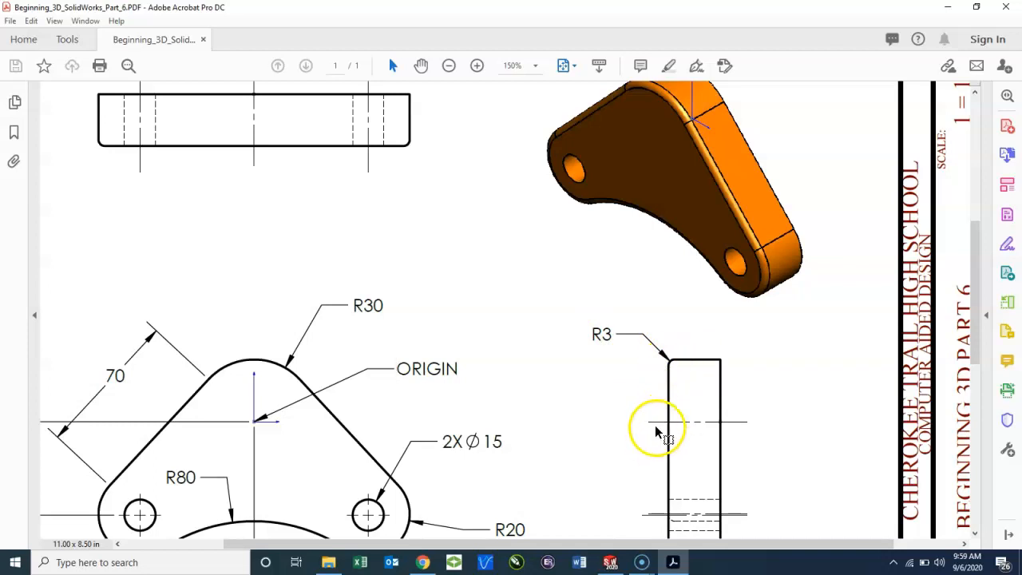
pyautogui.click(610, 562)
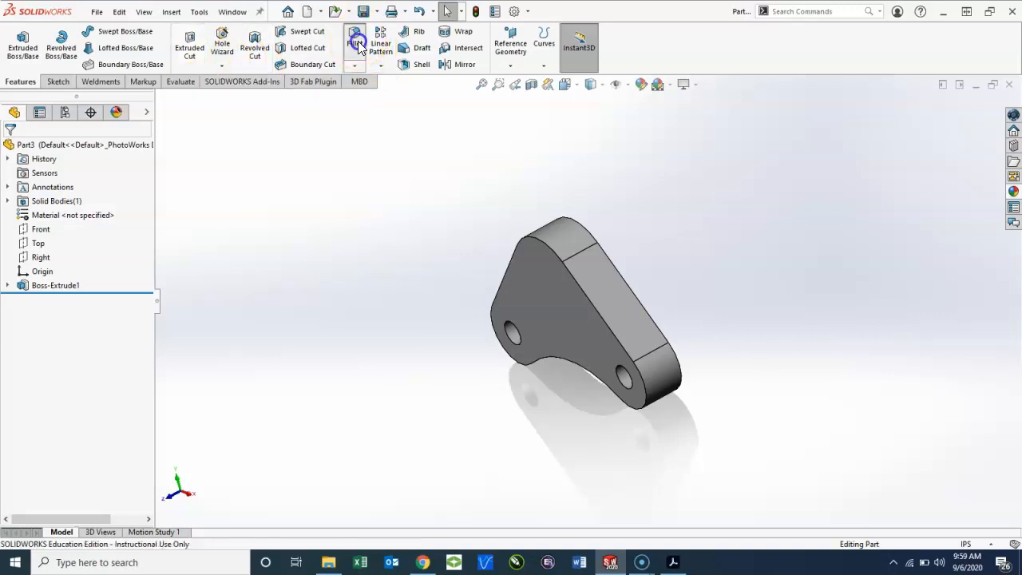
# - Add Fillet1 rounding the front face's outer edges at 3 mm with tangent propagation
pyautogui.click(355, 42)
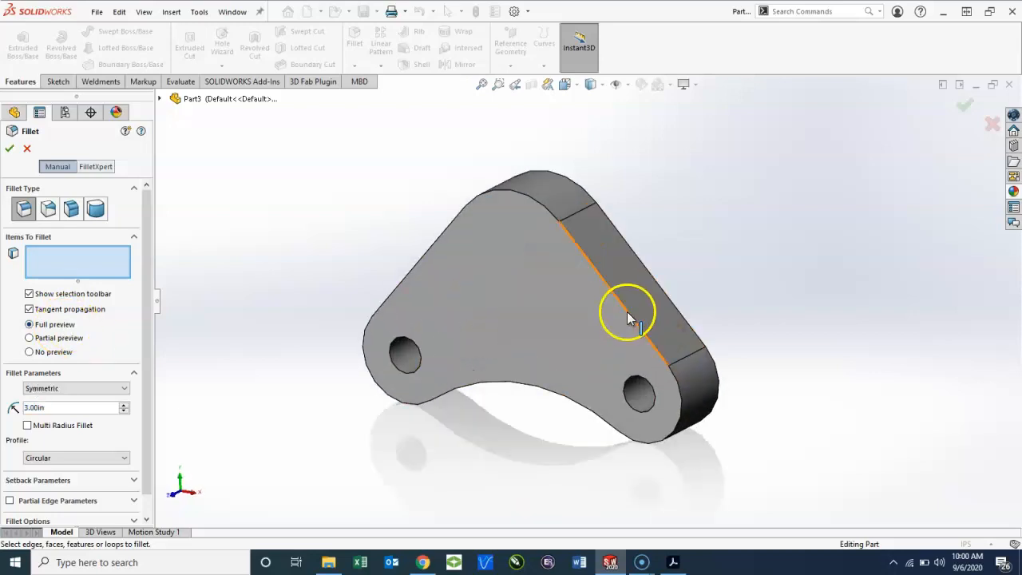
pyautogui.click(626, 311)
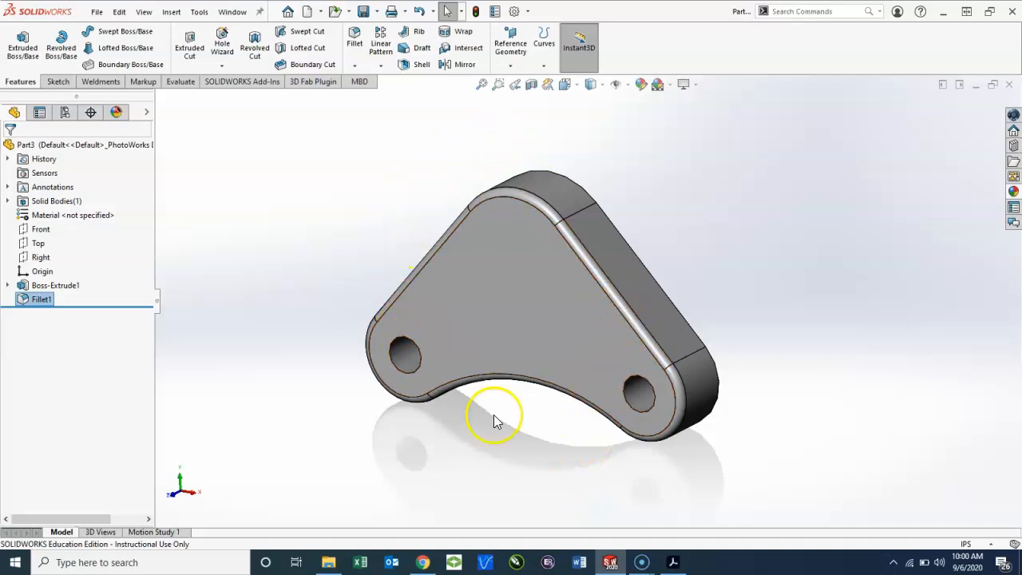
pyautogui.moveTo(827, 383)
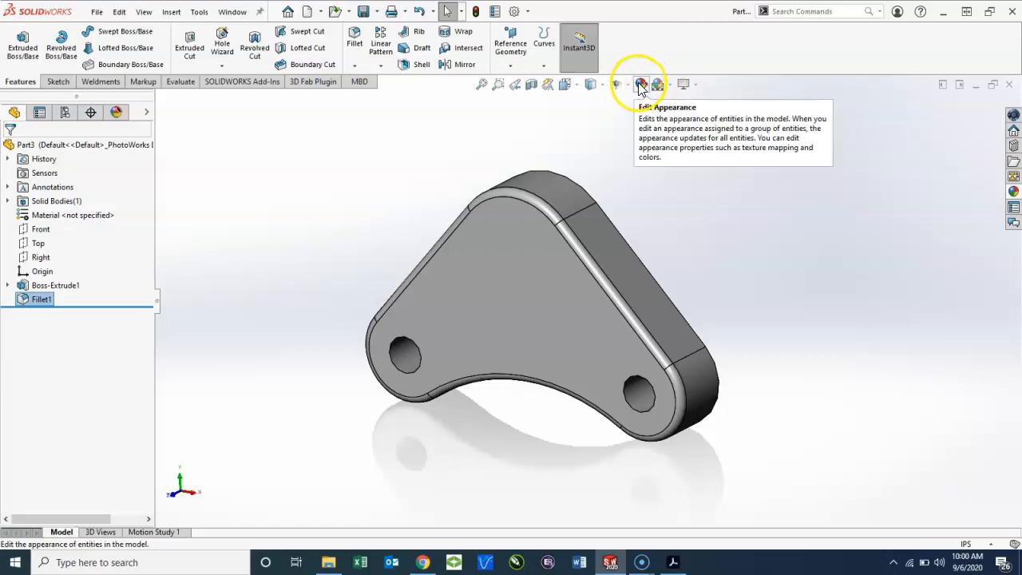
pyautogui.click(640, 83)
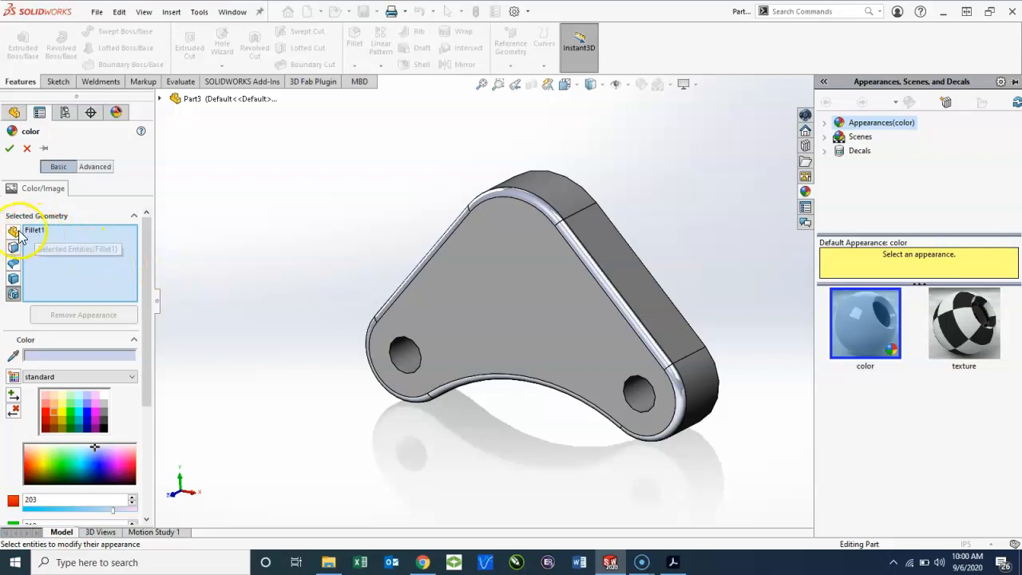
# - Remove Fillet1 from the appearance targets and apply orange to the whole part body
pyautogui.rightClick(33, 230)
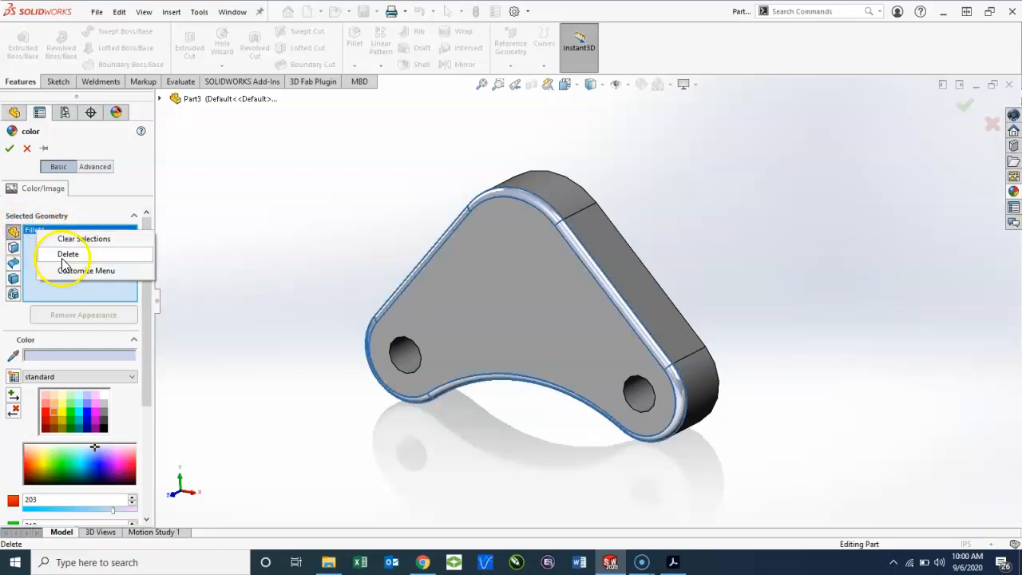
pyautogui.click(67, 254)
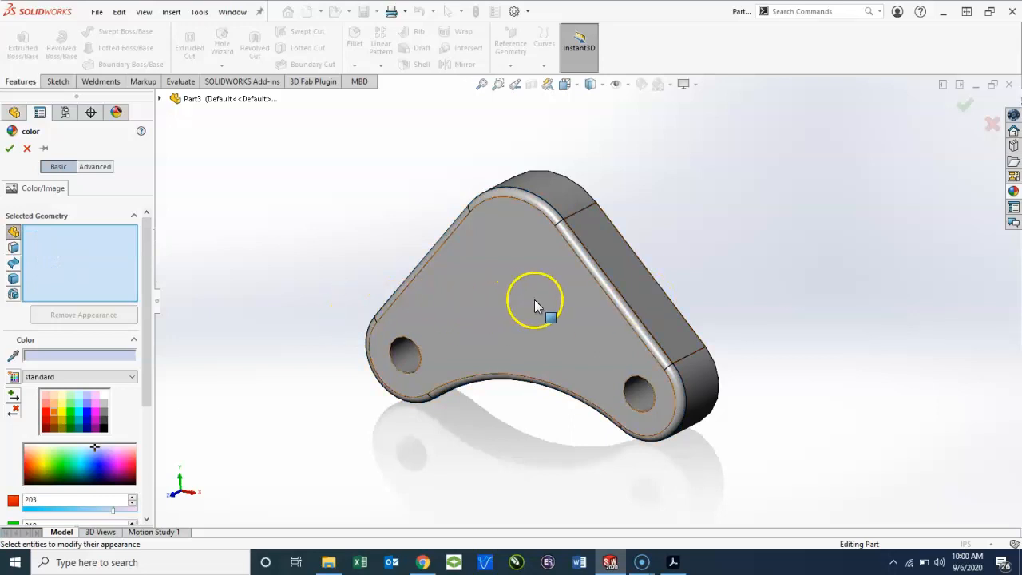
pyautogui.click(535, 307)
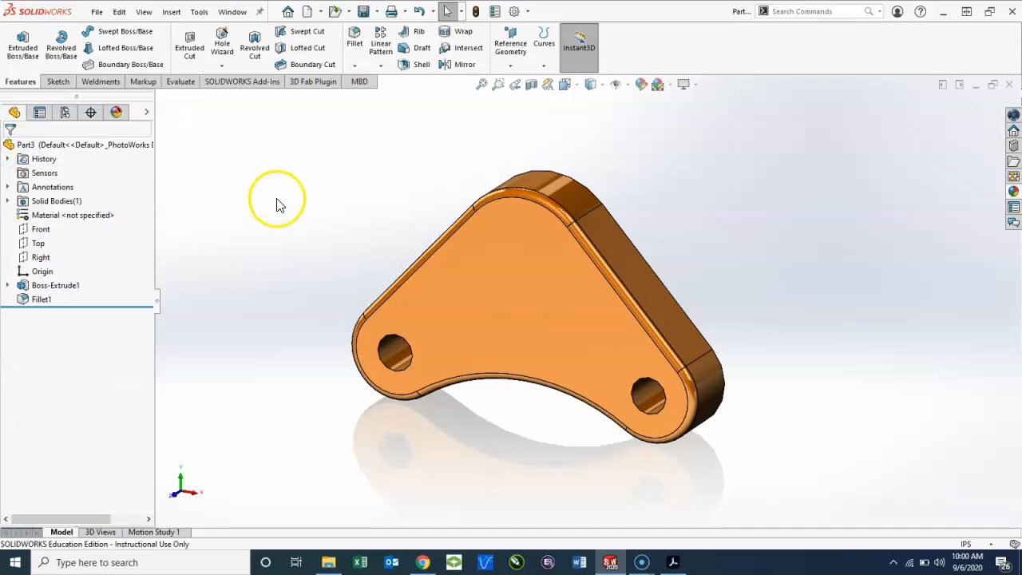
pyautogui.click(642, 562)
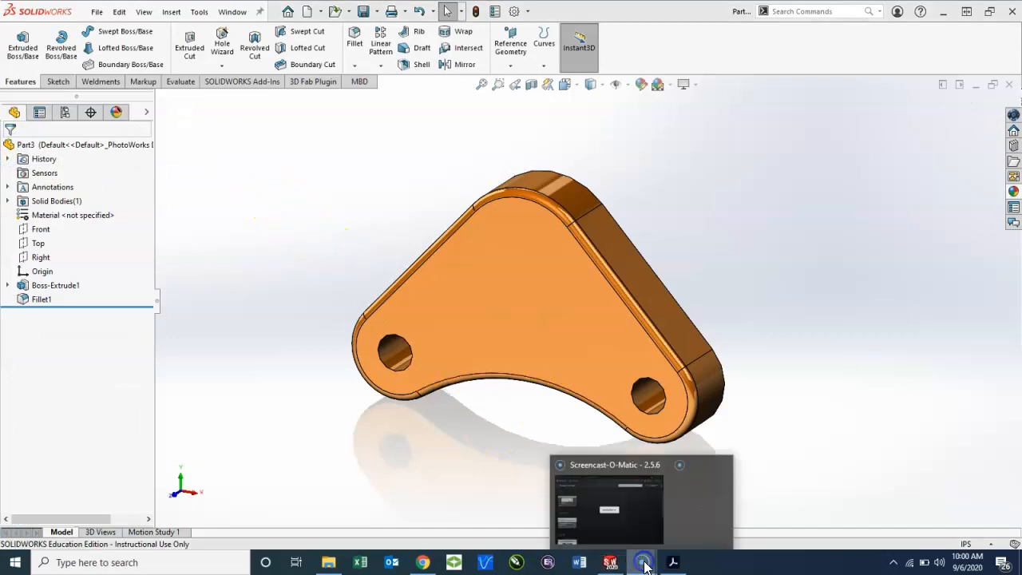